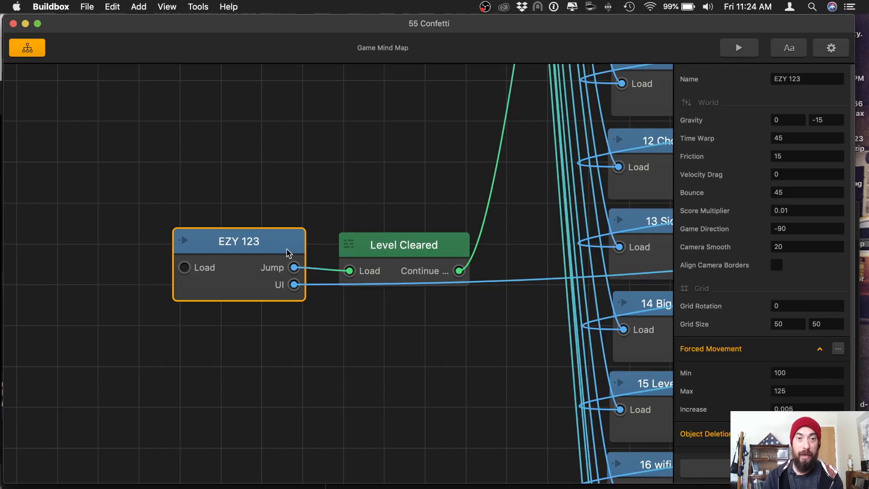
Open the EZY 123 world, then return to the mind map and open the Level Cleared UI.
double_click(239, 241)
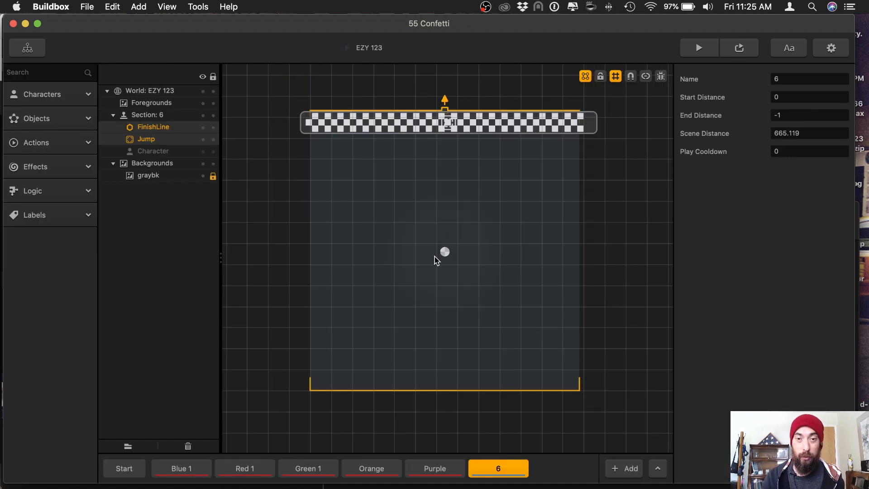
left_click(27, 48)
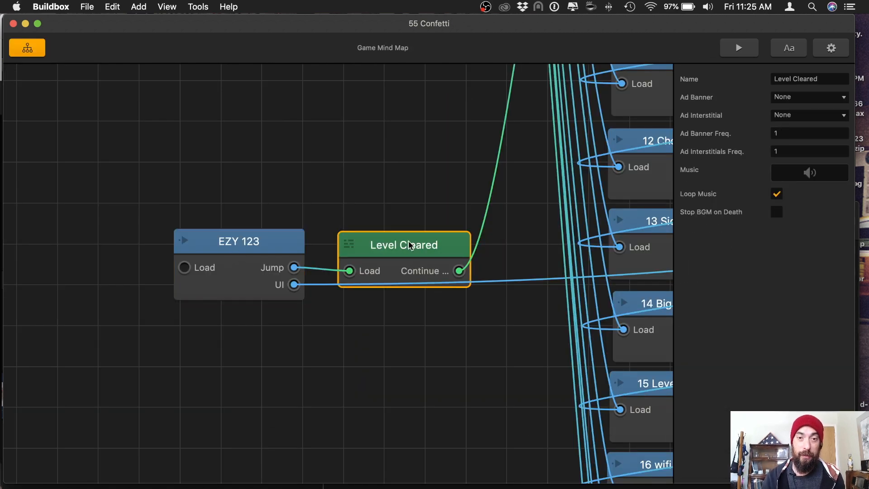
double_click(403, 245)
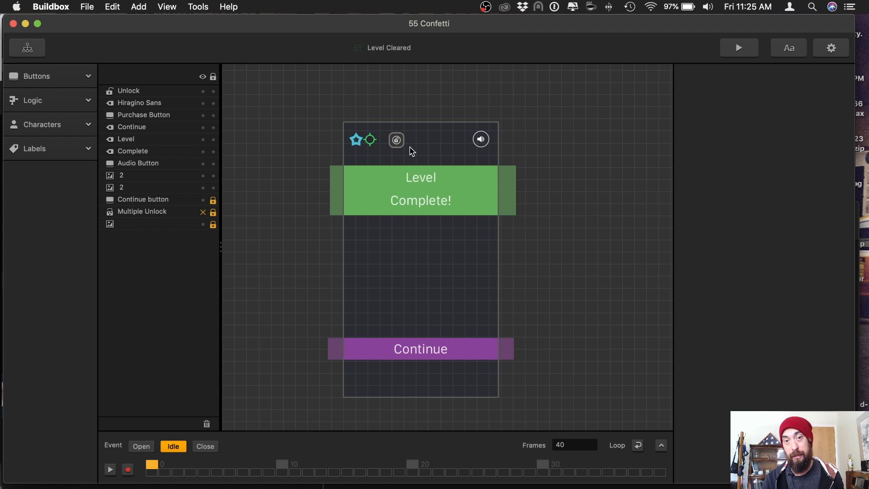
mouse_move(402, 407)
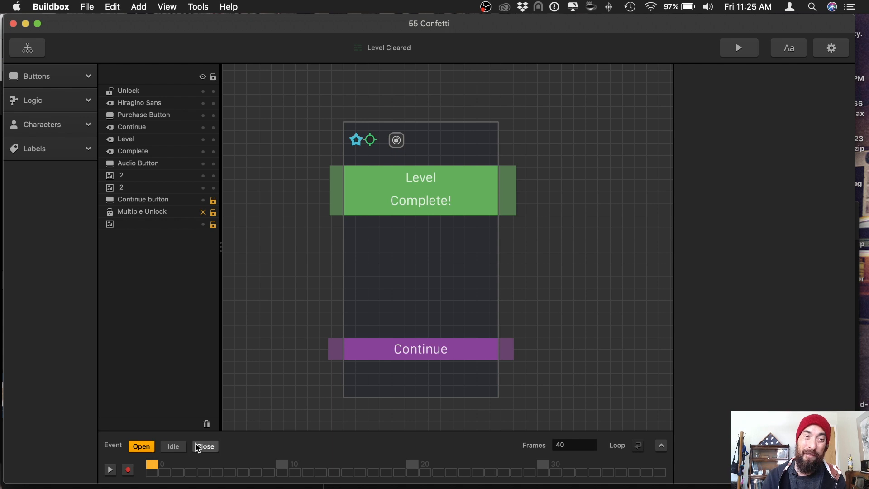
mouse_move(141, 446)
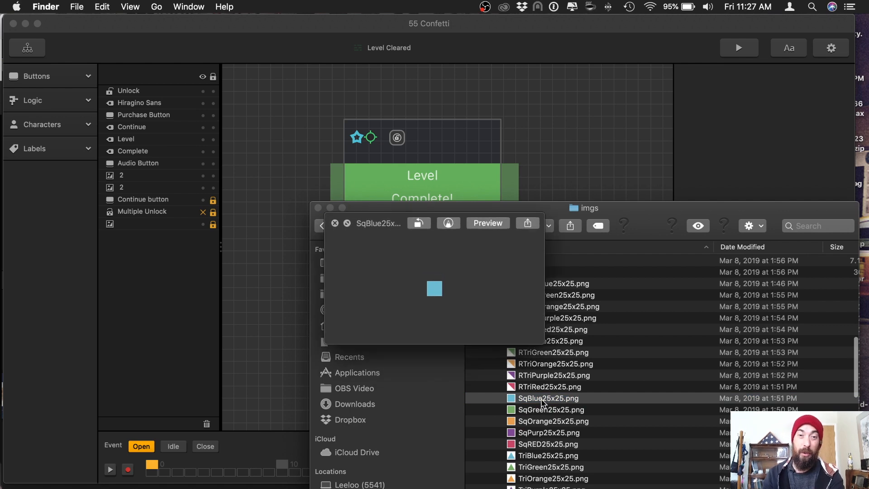
Select SqBlue25x25.png in the imgs folder to preview the blue square.
left_click(548, 397)
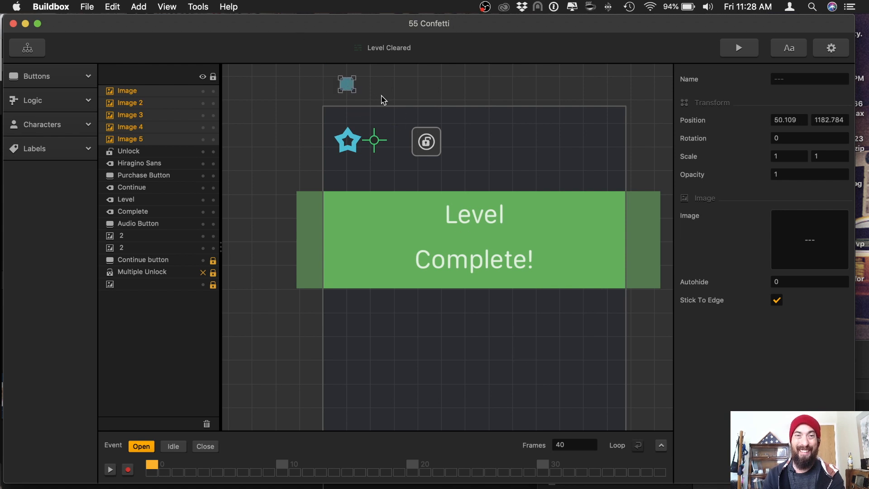
Squash individual confetti pieces to Scale X 0.5 and tilt them at varied angles.
left_click(126, 91)
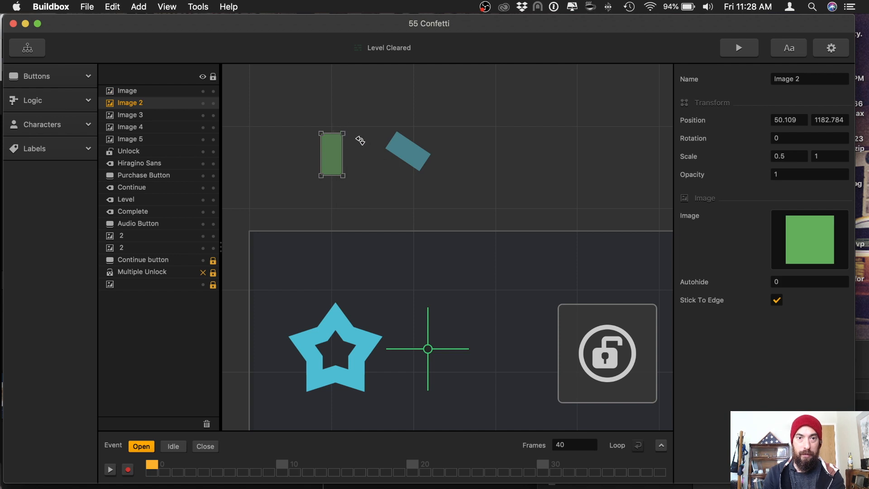
left_click(130, 126)
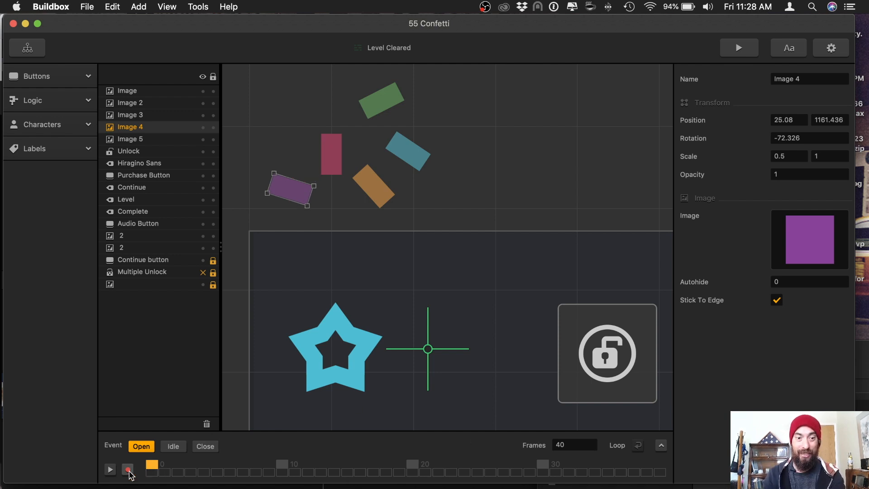
Record a keyframe moving the five confetti pieces below the screen at frame 20.
left_click(128, 469)
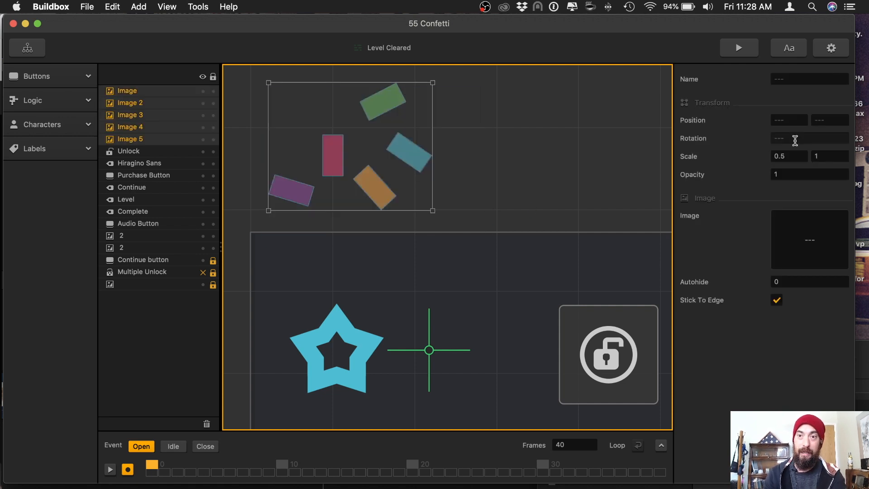
left_click(788, 155)
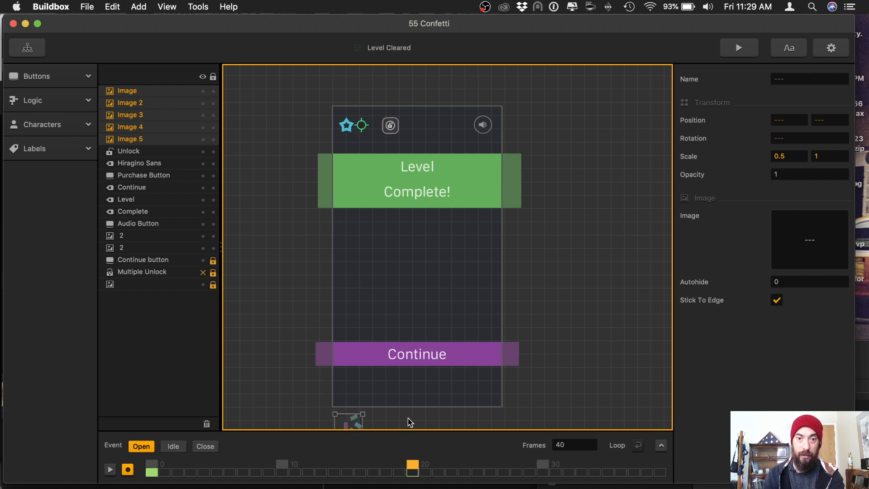
left_click(788, 155)
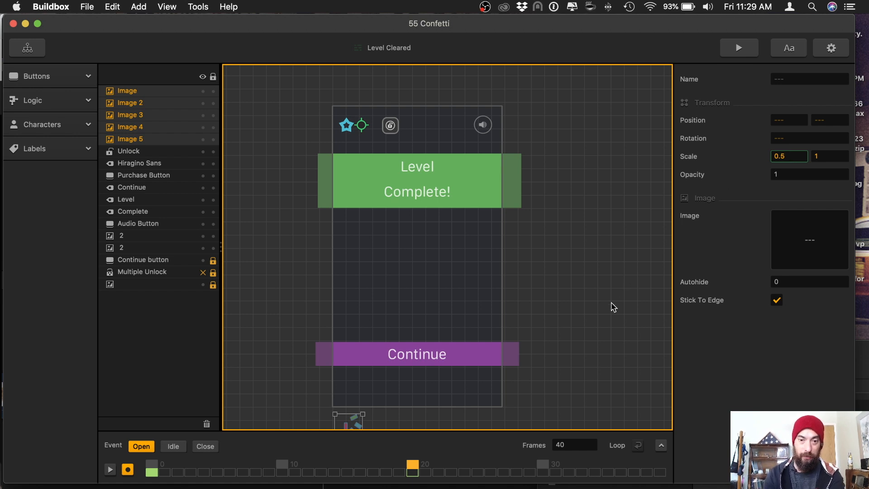
mouse_move(94, 472)
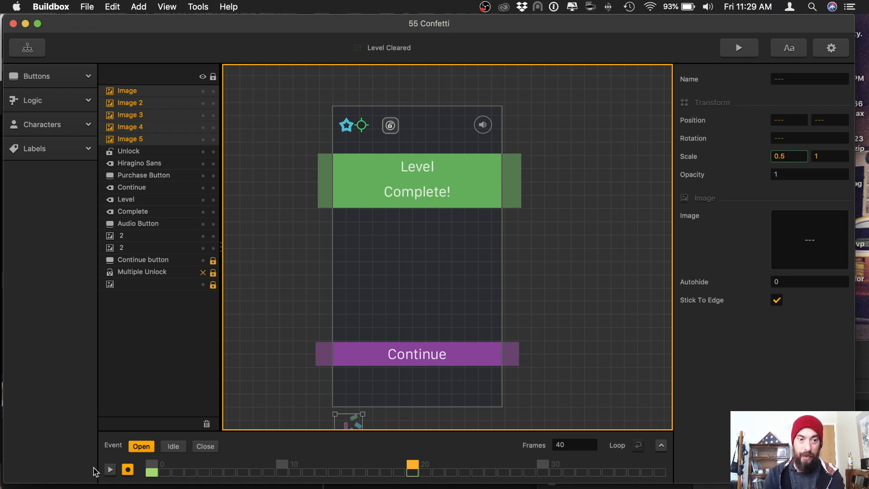
Go back to frame 0 and preview the confetti falling animation.
left_click(110, 470)
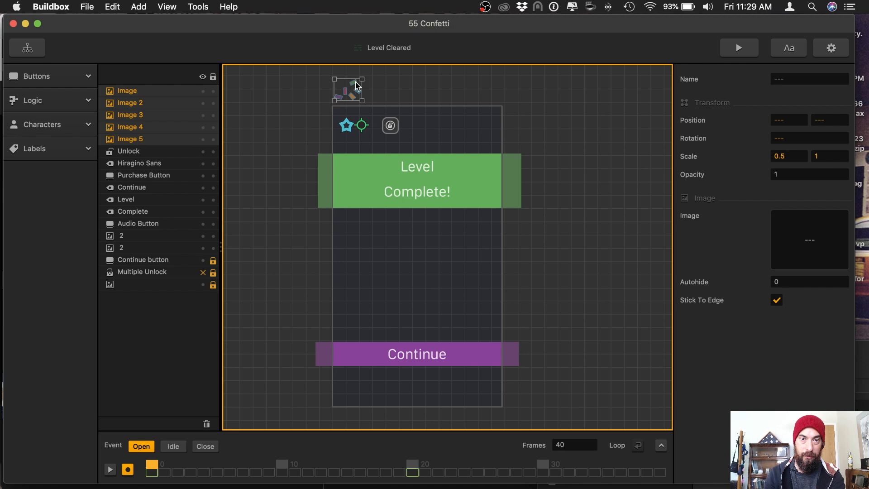
left_click(788, 155)
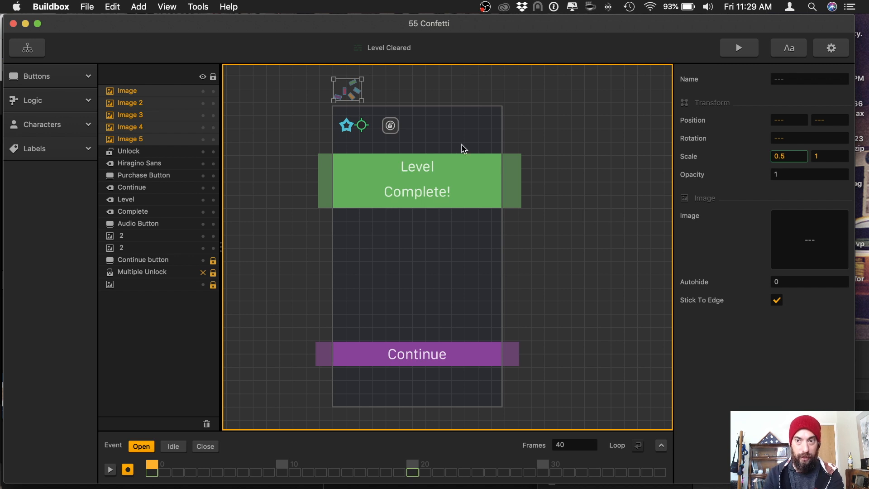
left_click(109, 469)
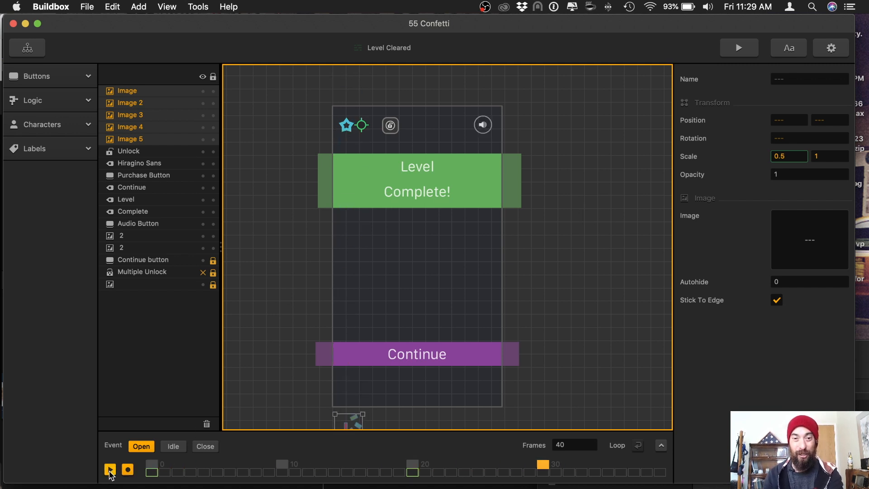
left_click(110, 470)
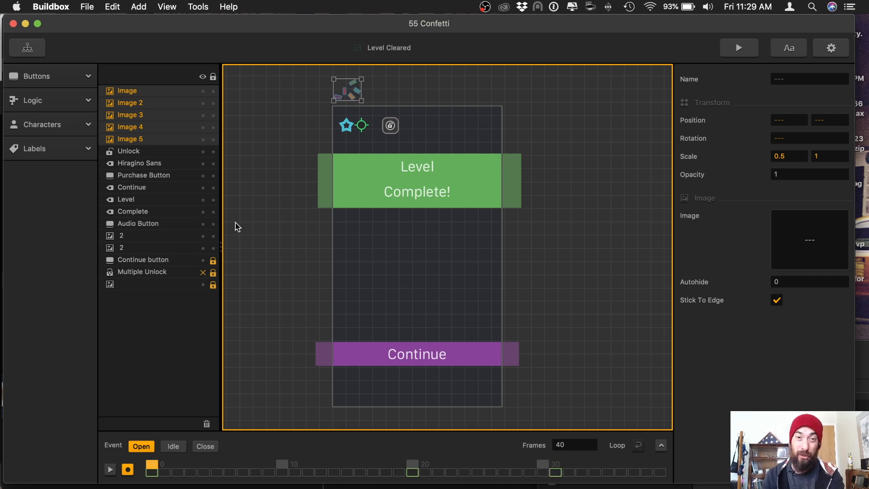
left_click(412, 468)
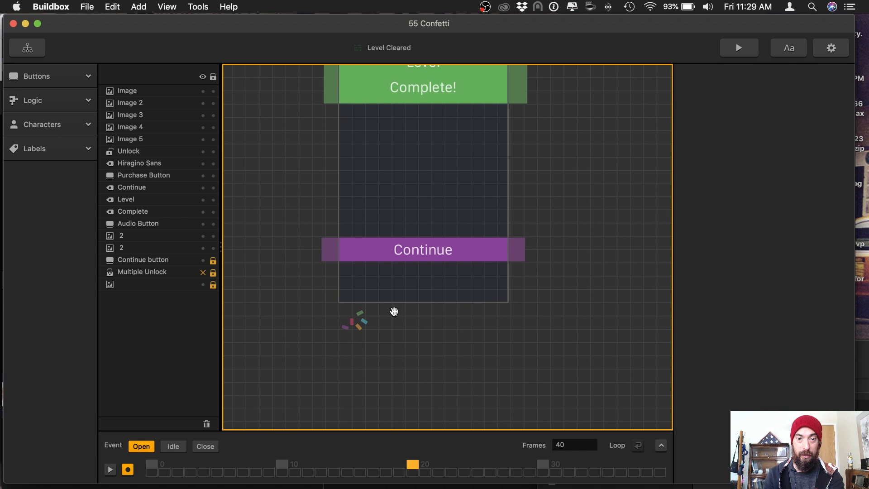
Add rotation keyframes so each confetti piece spins as it falls, then return to frame 0.
left_click(130, 126)
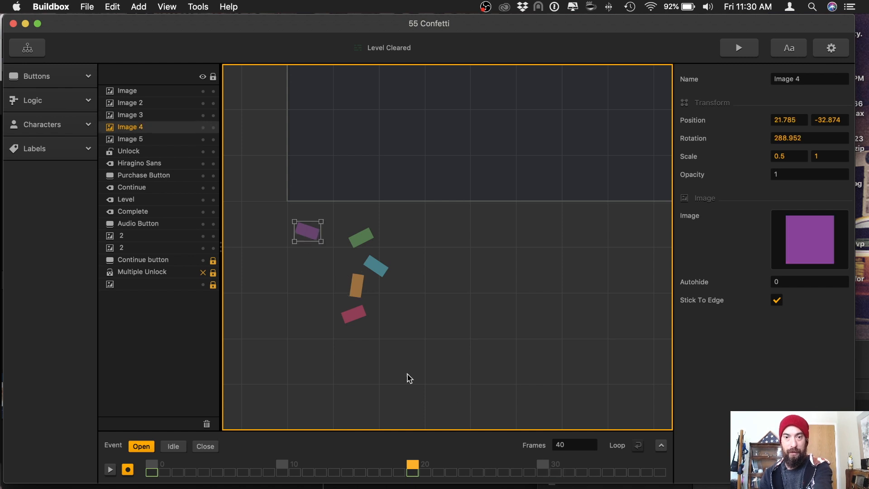
left_click(353, 315)
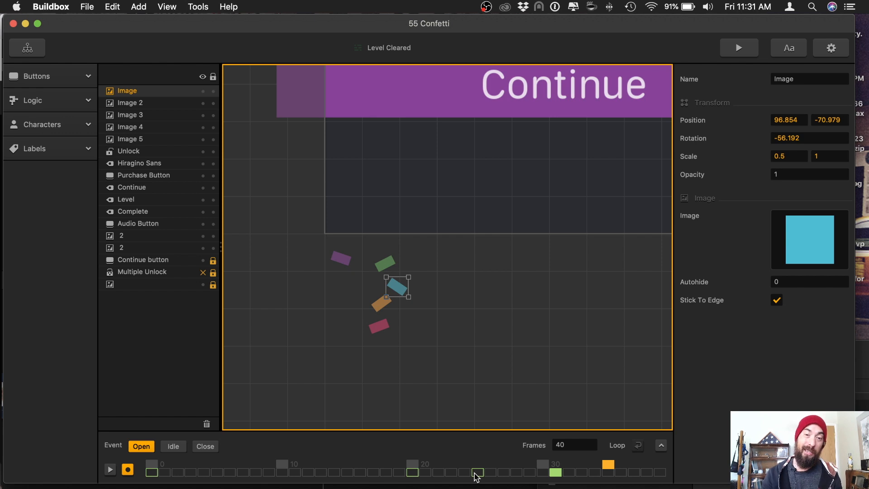
left_click(384, 263)
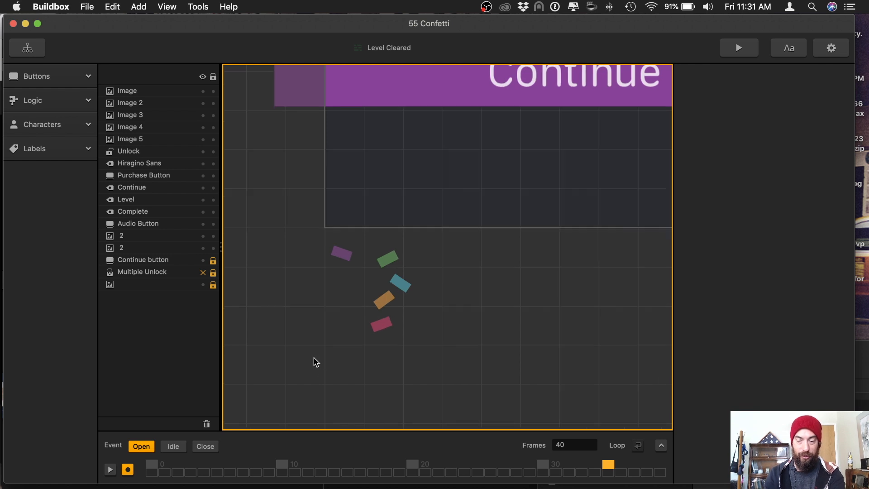
left_click(397, 281)
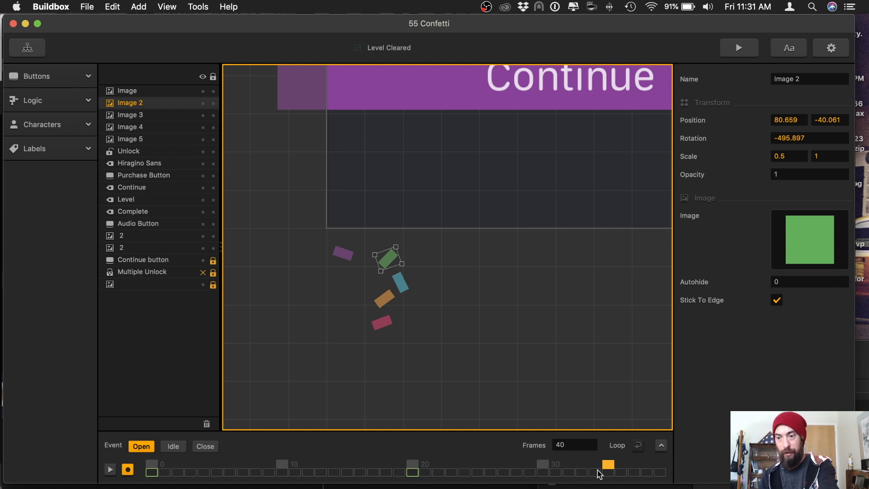
left_click(398, 281)
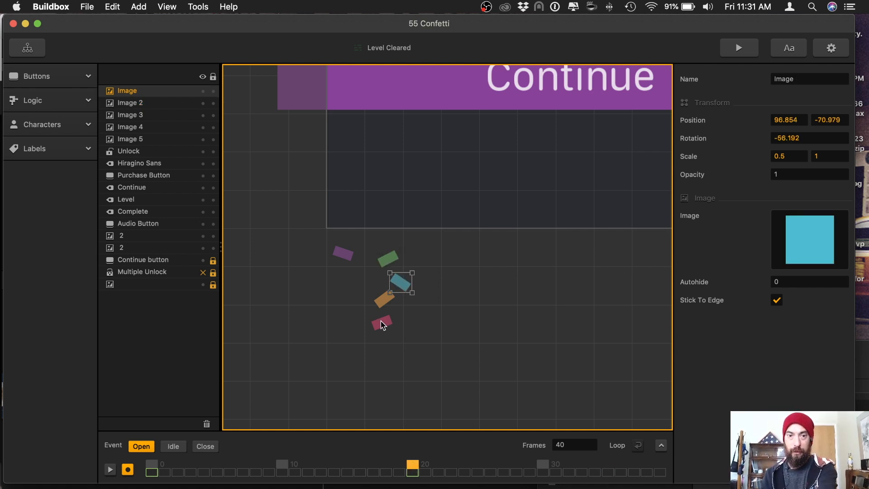
left_click(151, 468)
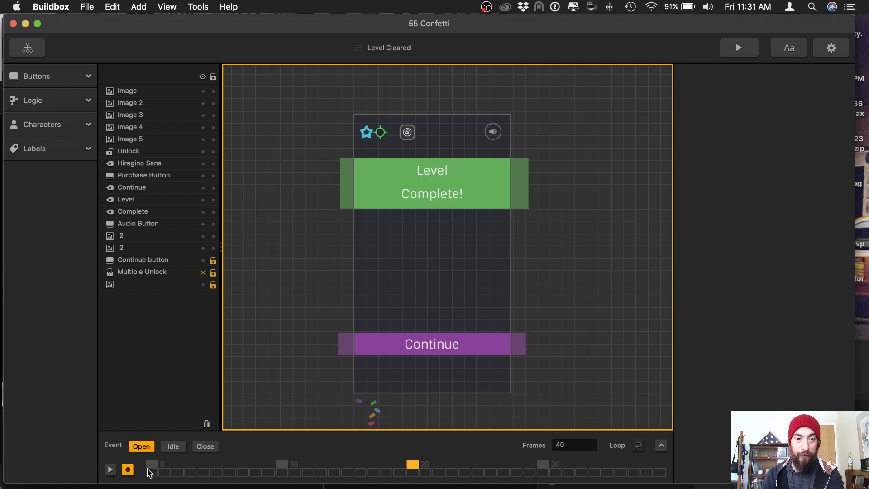
left_click(153, 465)
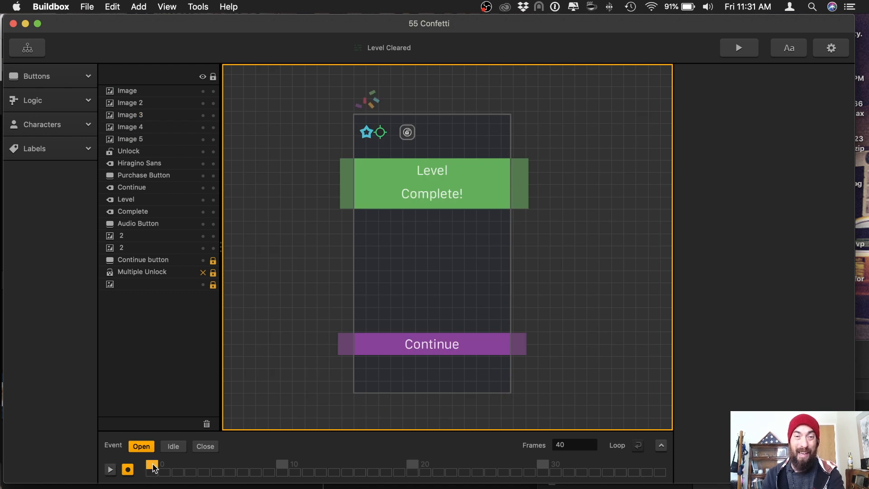
left_click(109, 469)
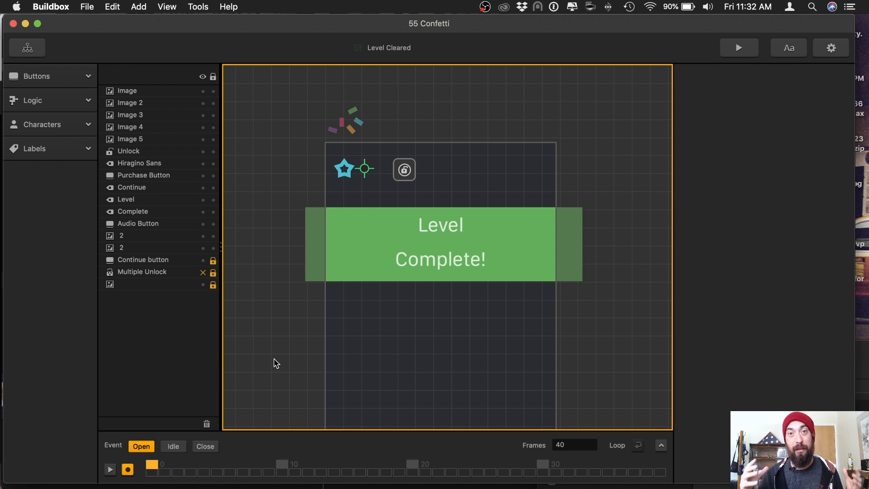
Duplicate the confetti group into a band across the screen top and preview the fall.
left_click(352, 125)
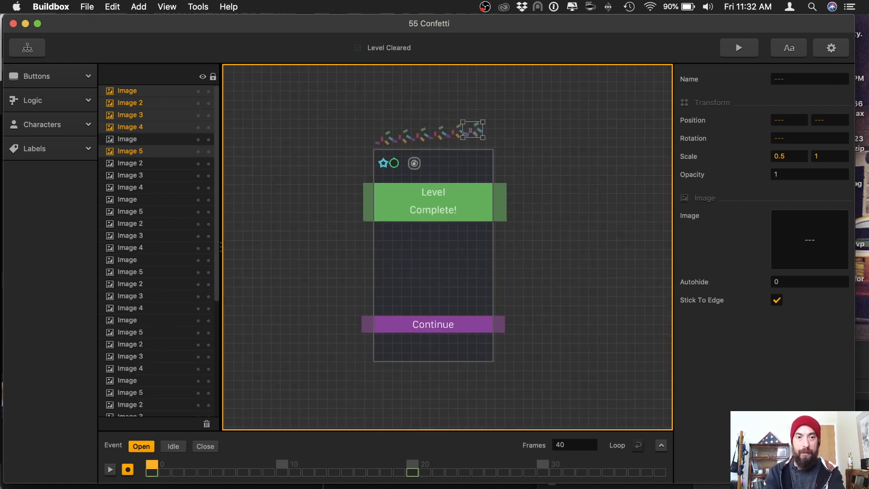
left_click(109, 469)
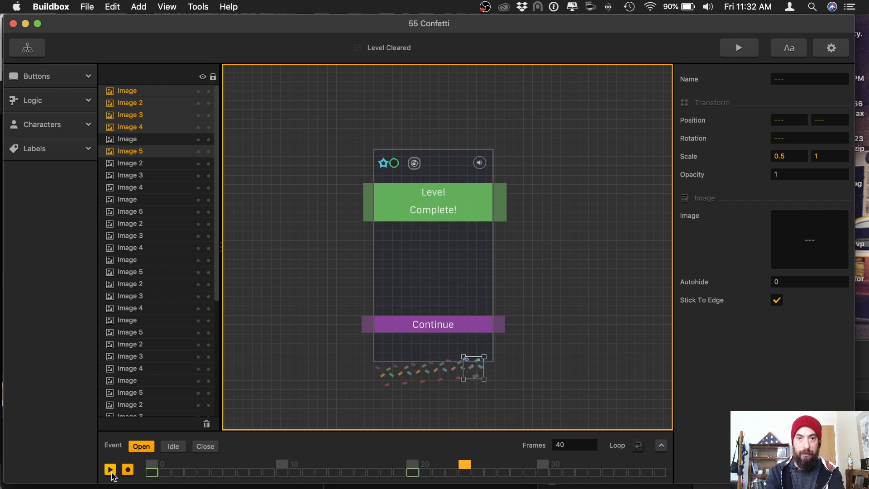
left_click(109, 469)
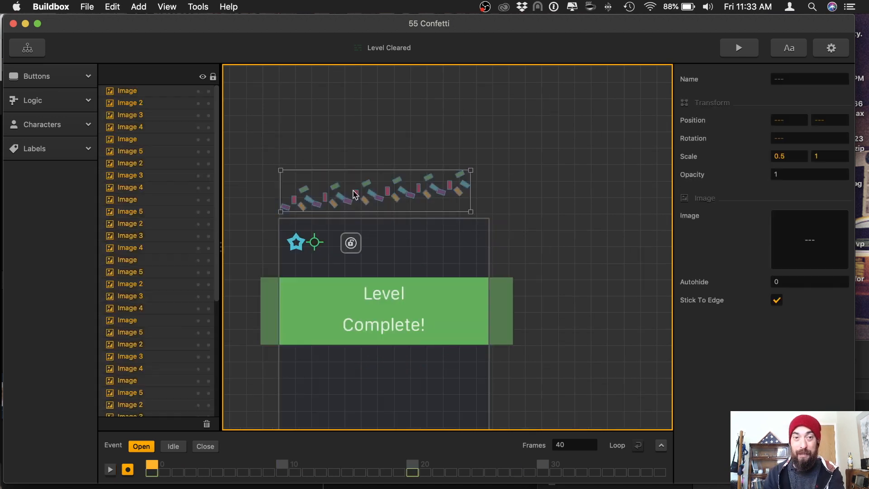
mouse_move(424, 201)
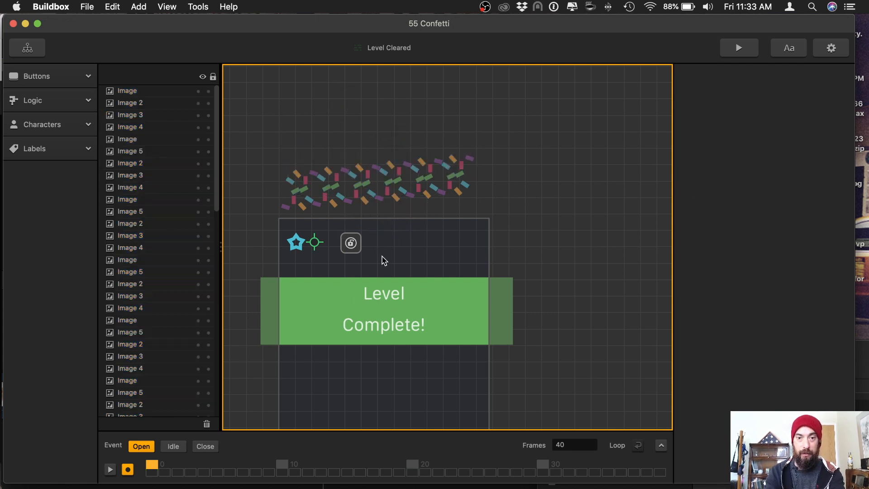
left_click(109, 469)
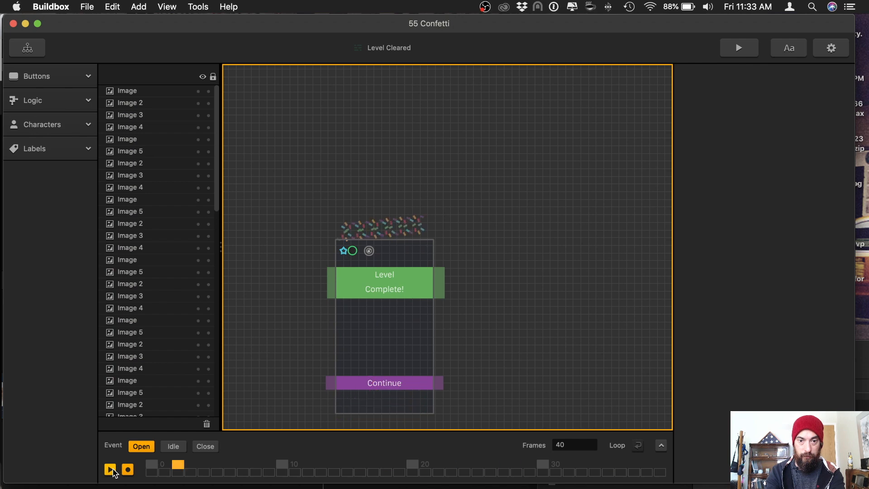
left_click(109, 469)
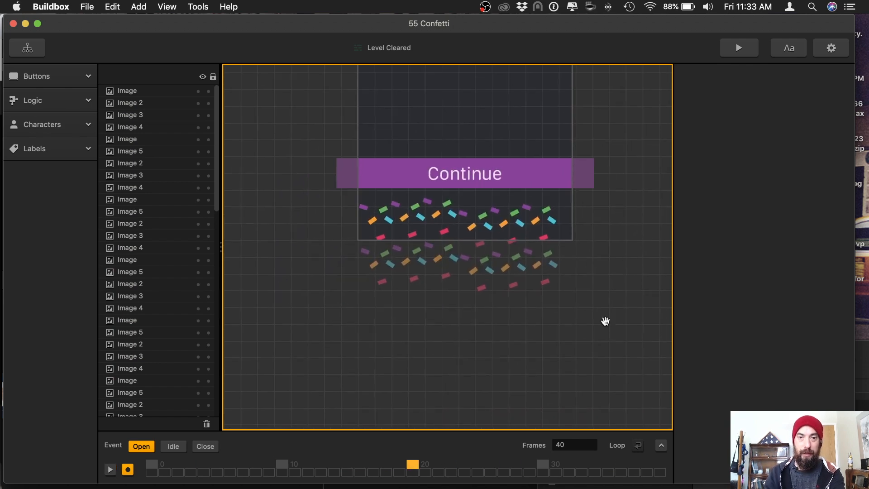
mouse_move(587, 239)
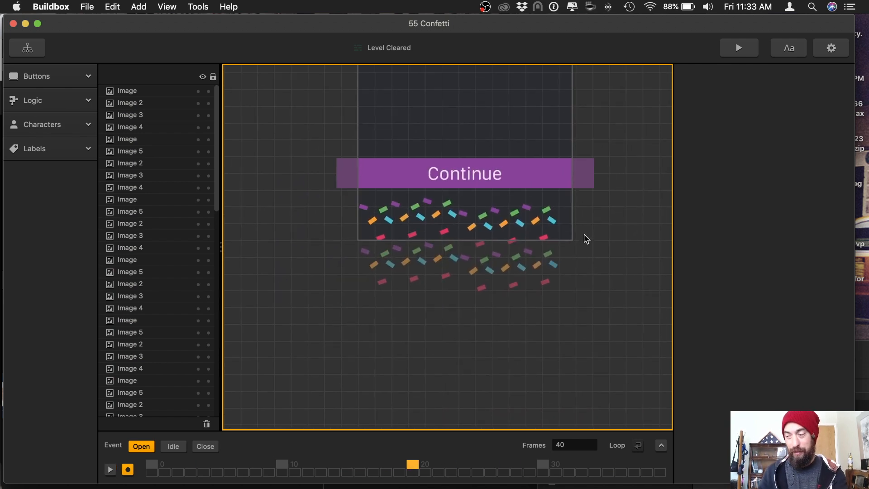
Reposition and re-angle purple, green, pink and other pieces at frame 20 for a random scatter.
left_click(550, 218)
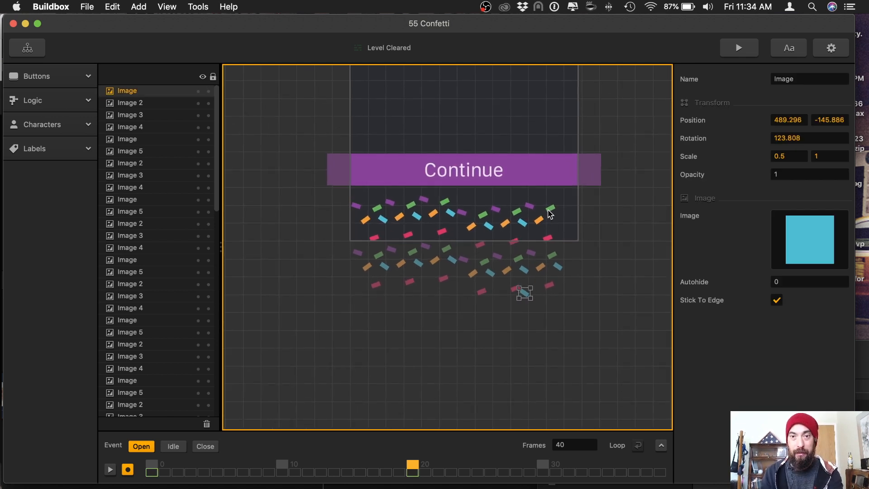
left_click(130, 103)
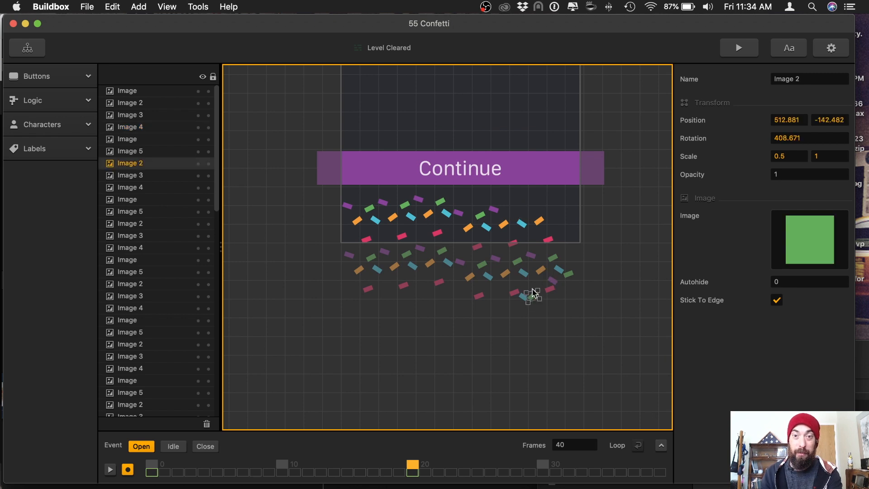
left_click(493, 209)
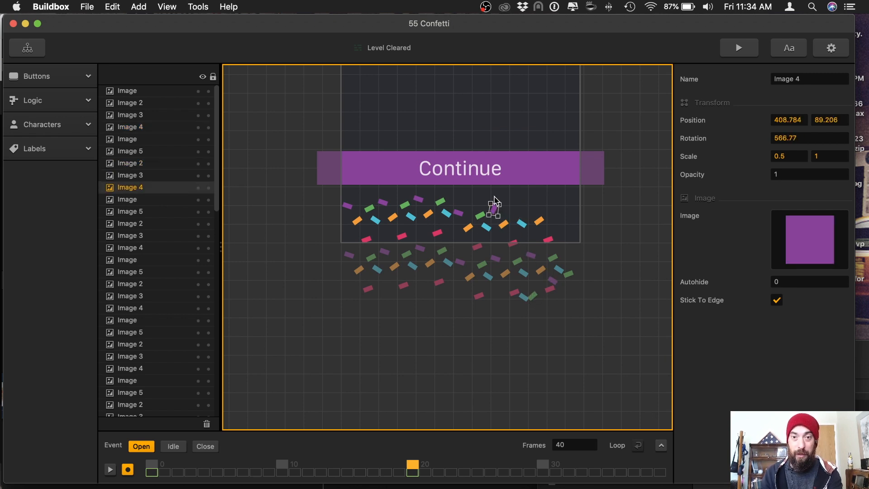
left_click(130, 223)
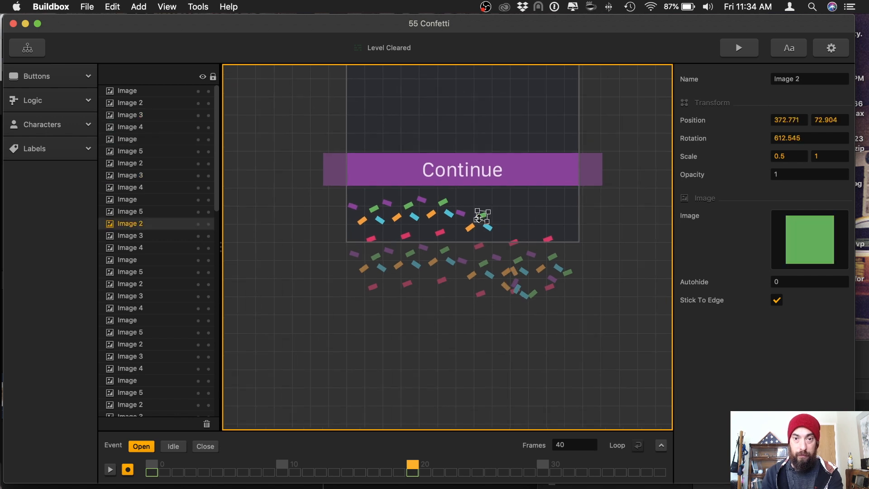
left_click(130, 308)
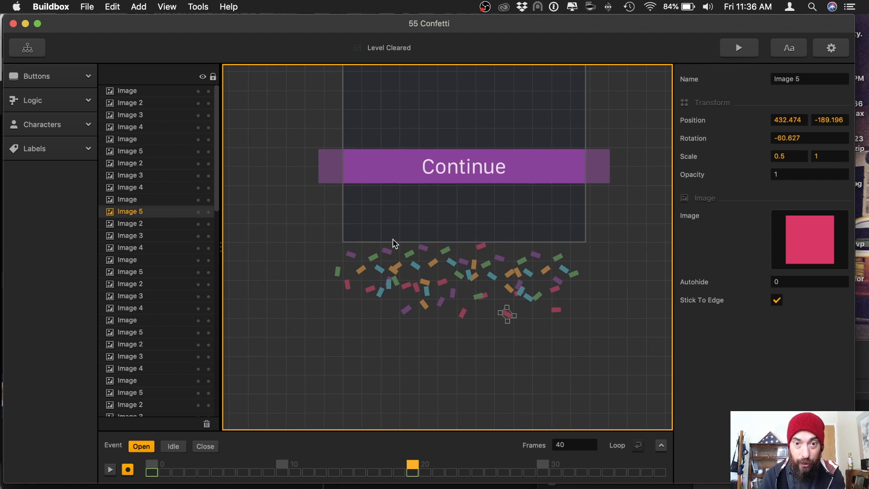
mouse_move(380, 265)
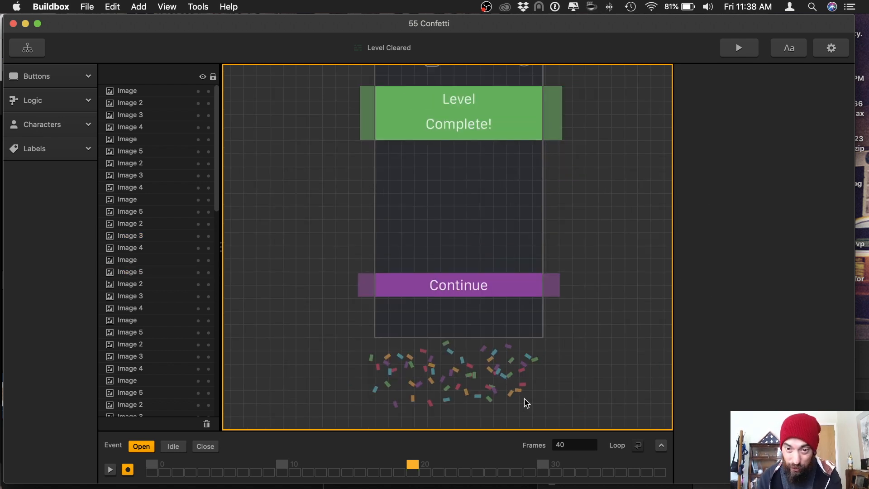
mouse_move(440, 396)
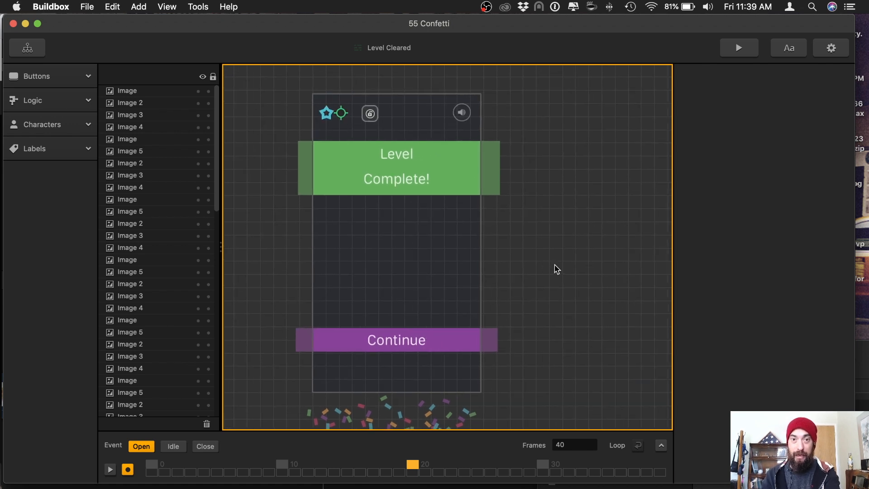
left_click(109, 469)
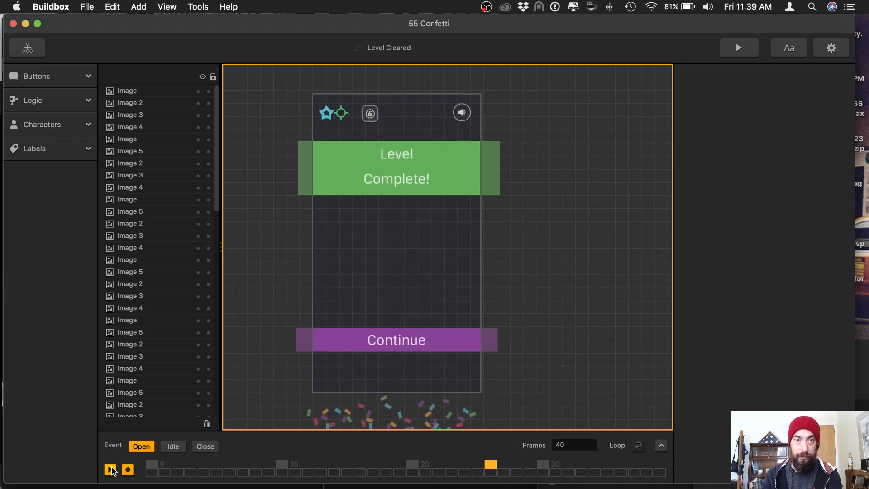
left_click(110, 469)
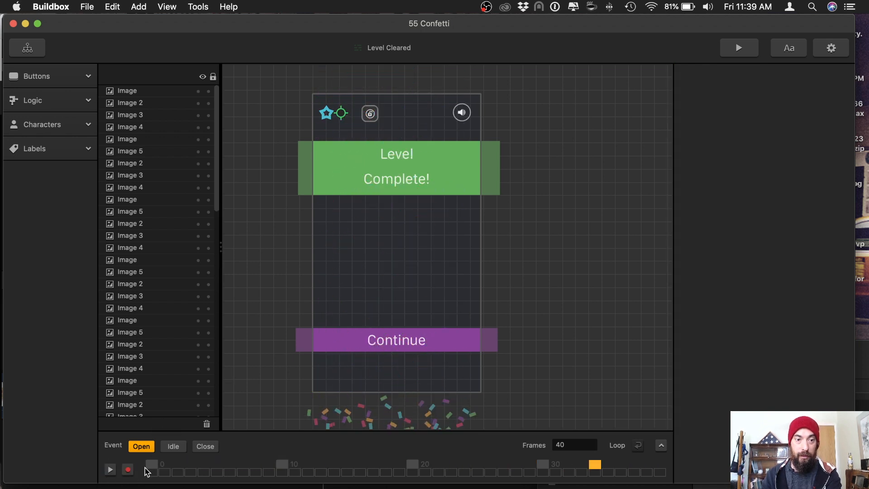
left_click(27, 47)
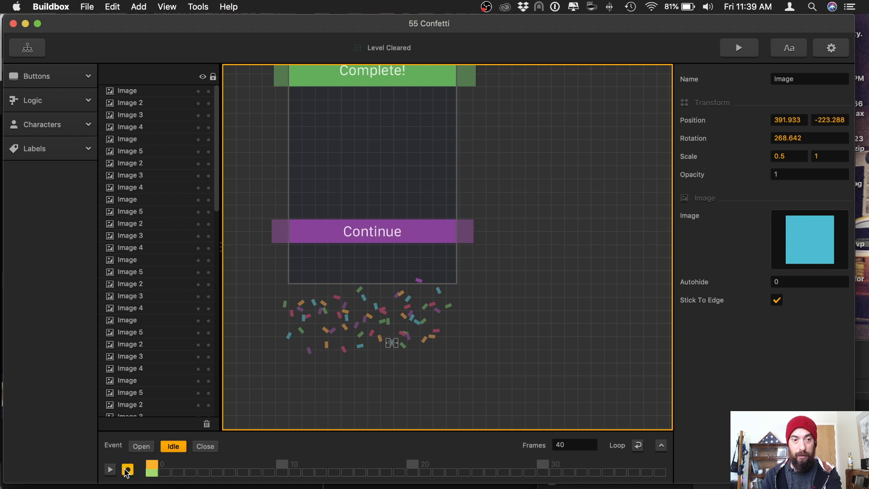
Switch back to the Open event animation.
left_click(141, 446)
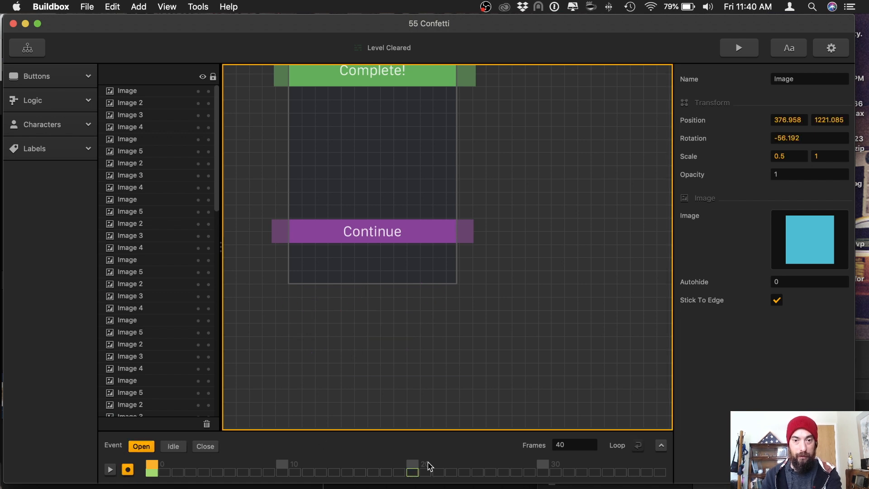